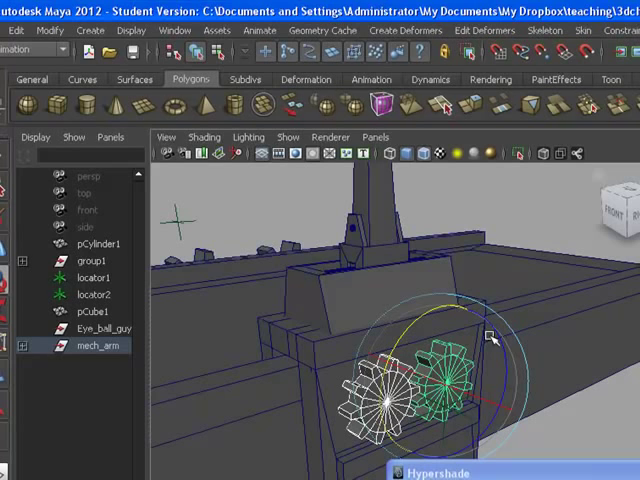
pyautogui.moveTo(548, 335)
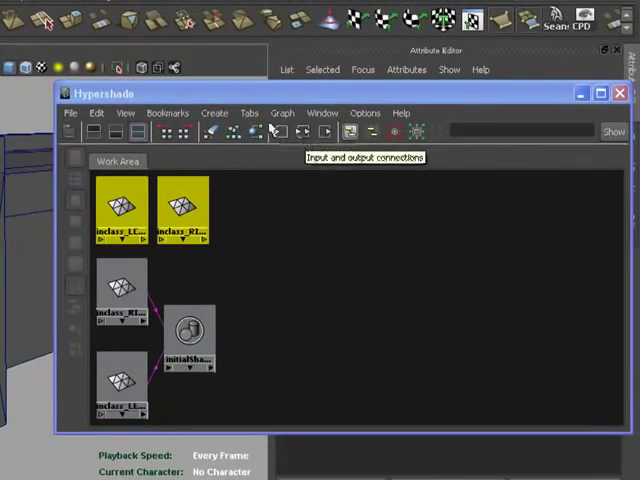
# Create a Multiply Divide node from Hypershade's General Utilities list.
pyautogui.click(214, 112)
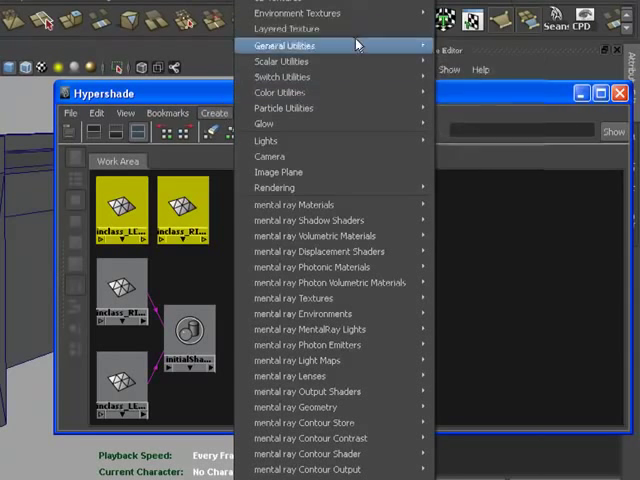
pyautogui.moveTo(283, 61)
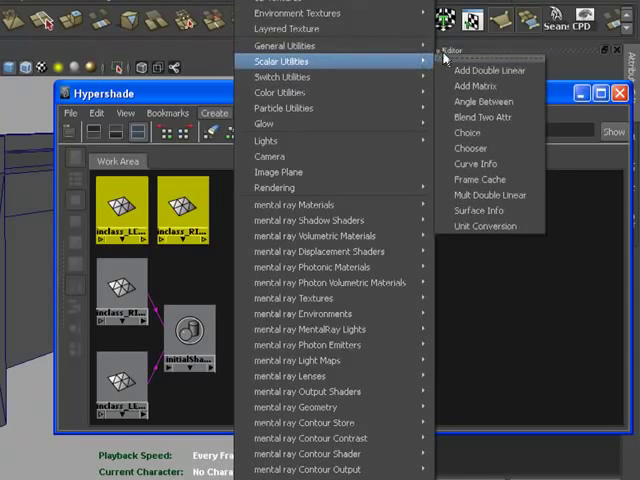
pyautogui.moveTo(283, 46)
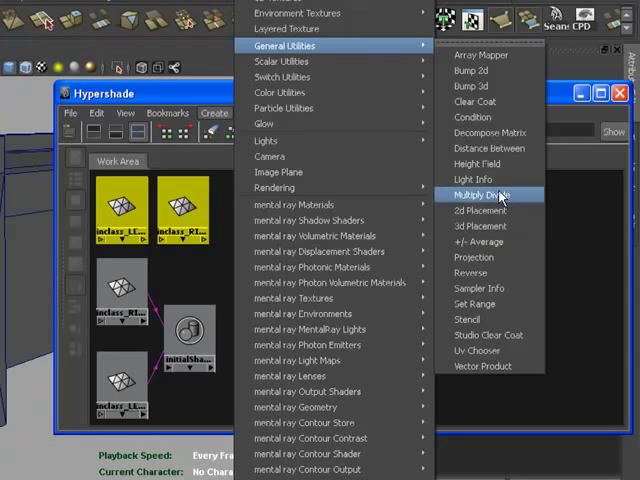
pyautogui.click(483, 194)
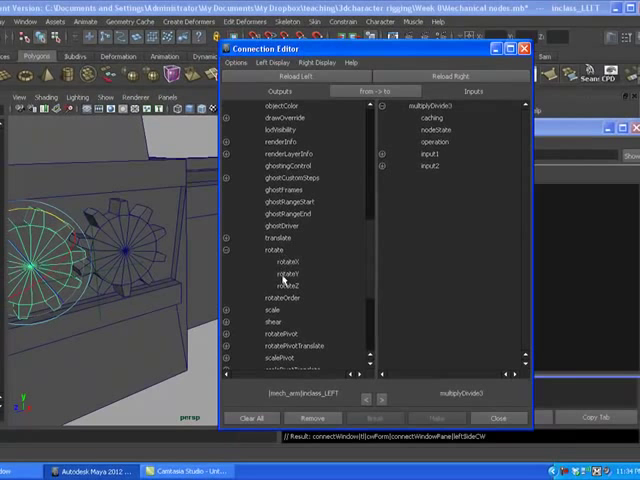
# Link inclass_LEFT's rotate channel to a multiplyDivide3 input, then close the Connection Editor.
pyautogui.click(283, 273)
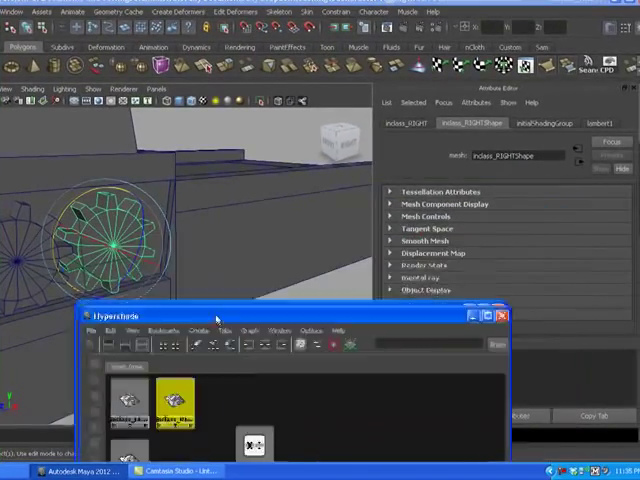
pyautogui.moveTo(215, 315); pyautogui.dragTo(240, 275)
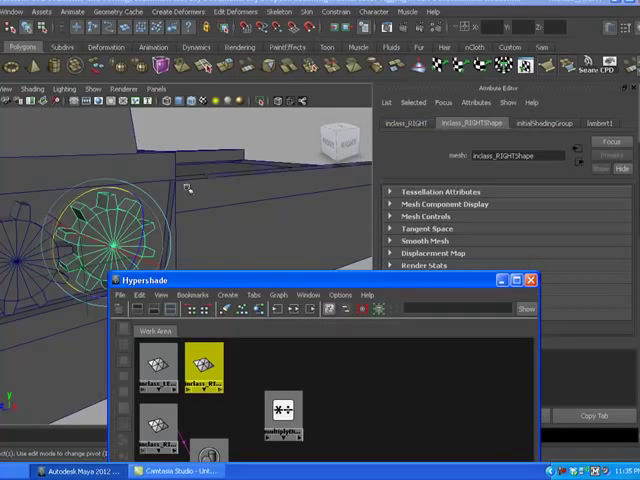
pyautogui.click(399, 123)
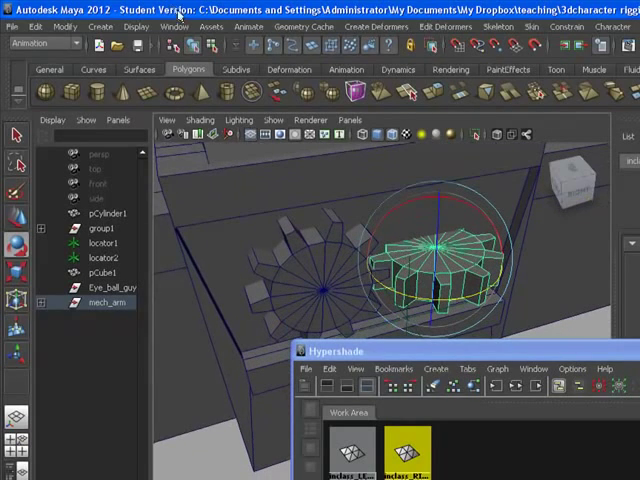
# Undo the connectAttr through the Edit menu.
pyautogui.click(35, 26)
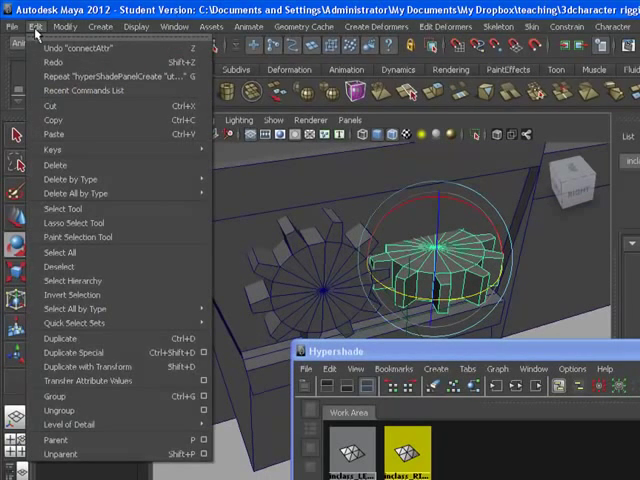
pyautogui.moveTo(100, 403)
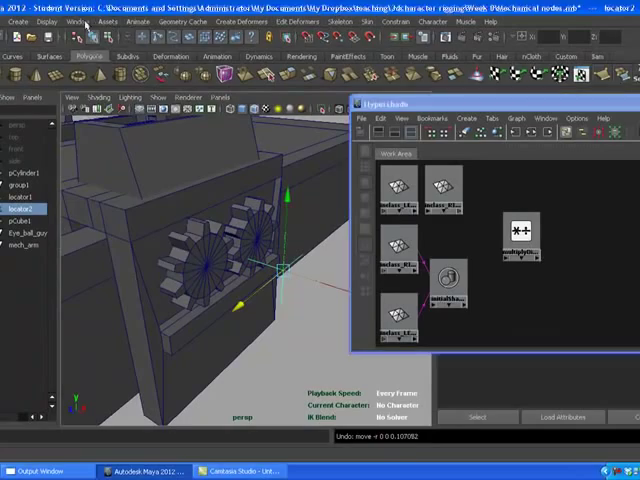
pyautogui.click(62, 27)
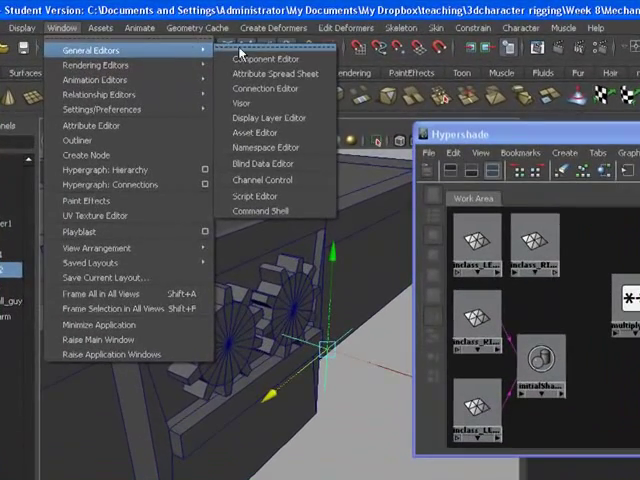
pyautogui.moveTo(263, 179)
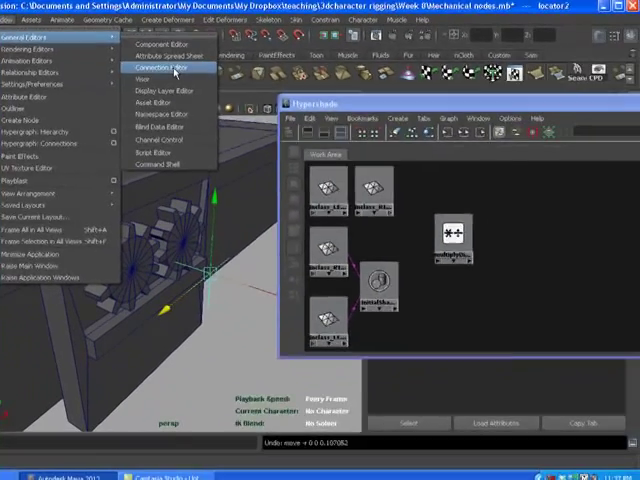
pyautogui.click(162, 68)
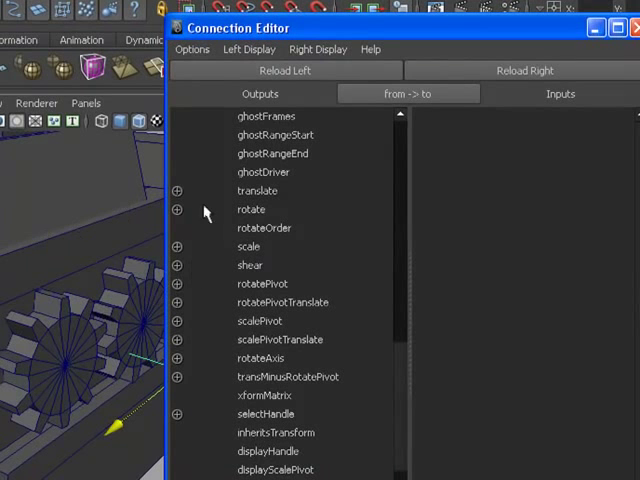
pyautogui.click(177, 191)
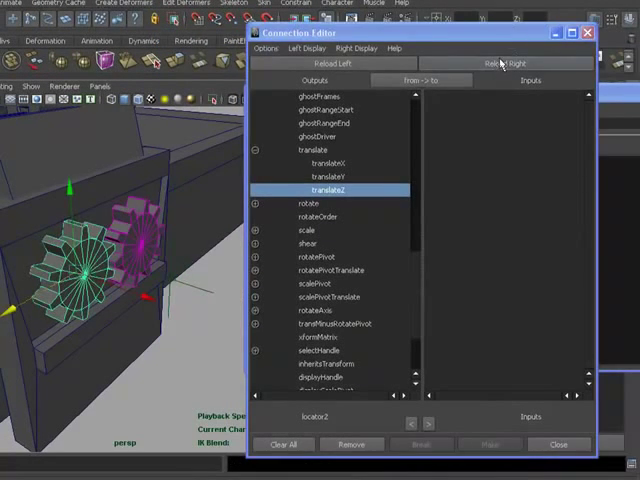
pyautogui.click(516, 63)
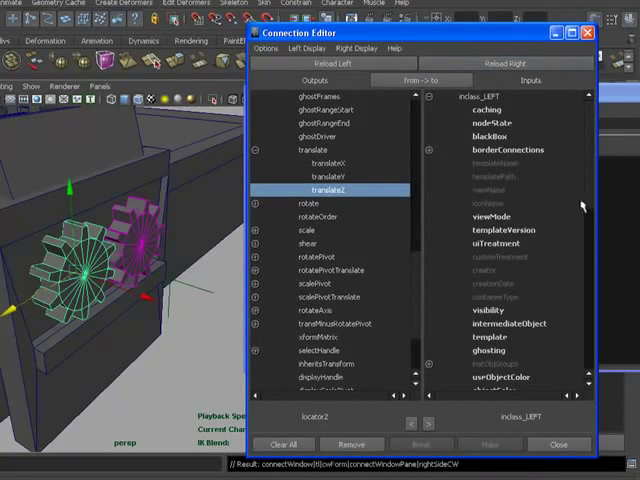
pyautogui.scroll(-3)
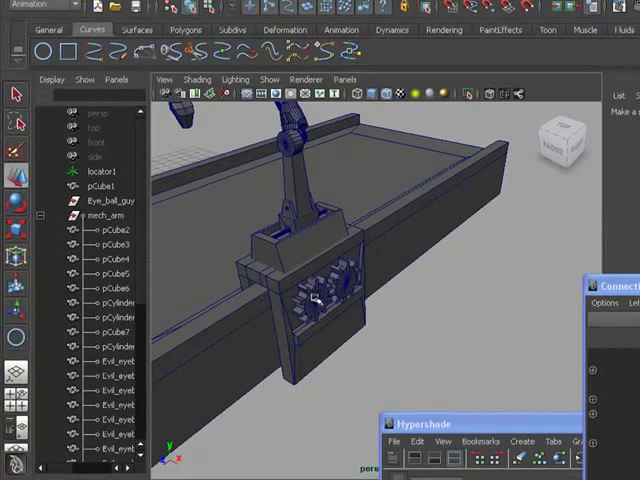
pyautogui.click(315, 300)
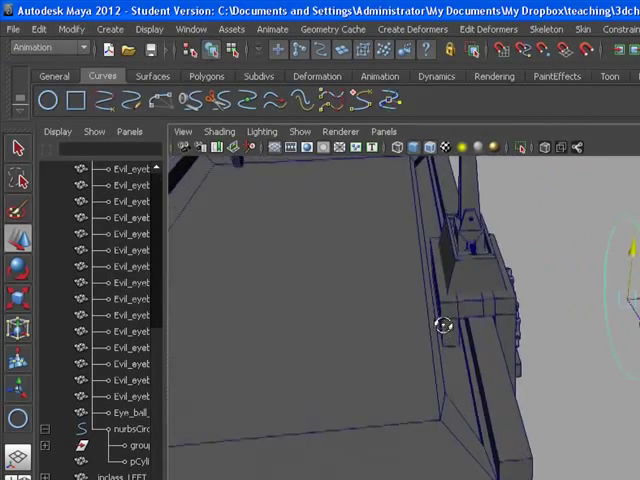
# Add a NURBS circle from the Curves shelf beside the gear housing.
pyautogui.click(68, 28)
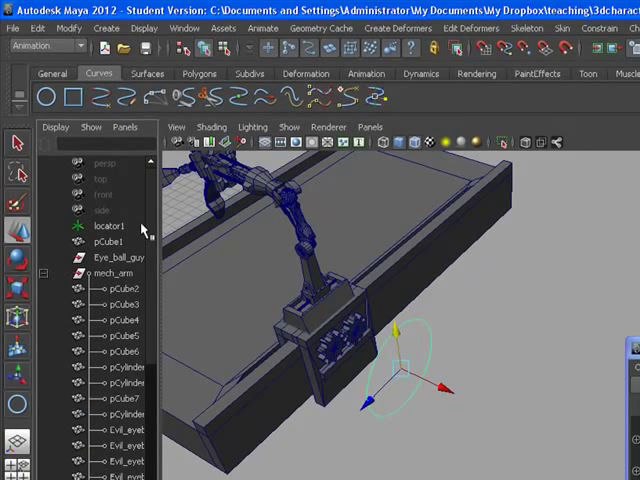
# Point-constrain inclass_LEFT and group2 to nurbsCircle2 and check the constraint in the hierarchy.
pyautogui.click(118, 274)
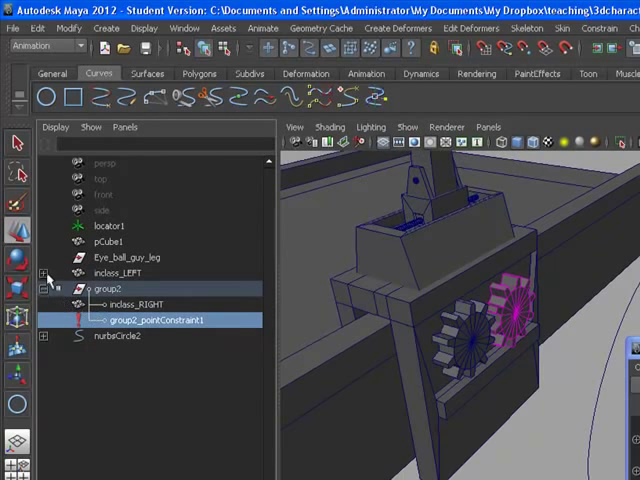
pyautogui.click(44, 273)
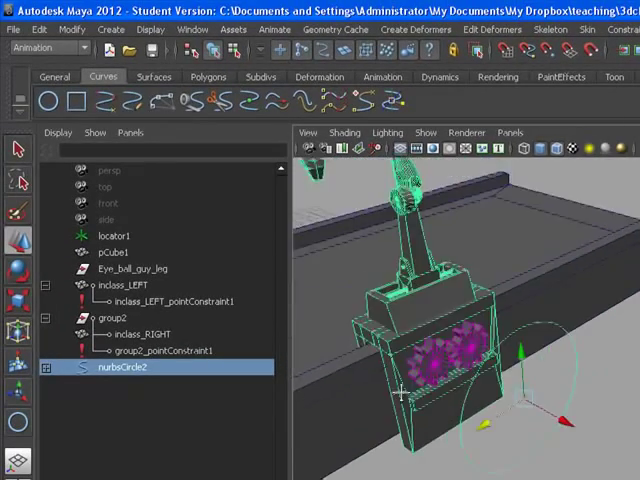
# Select nurbsCircle2 and open the Animate menu to reach Set Driven Key.
pyautogui.click(125, 285)
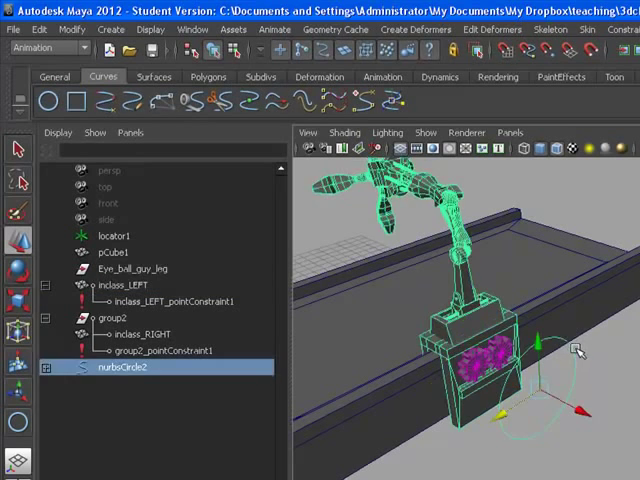
pyautogui.click(192, 29)
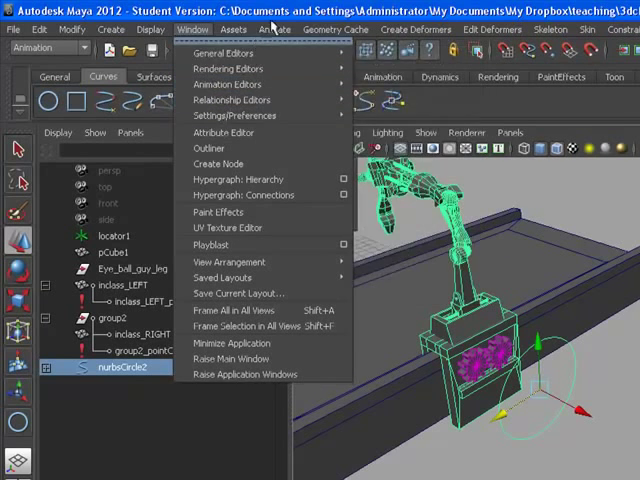
pyautogui.click(274, 29)
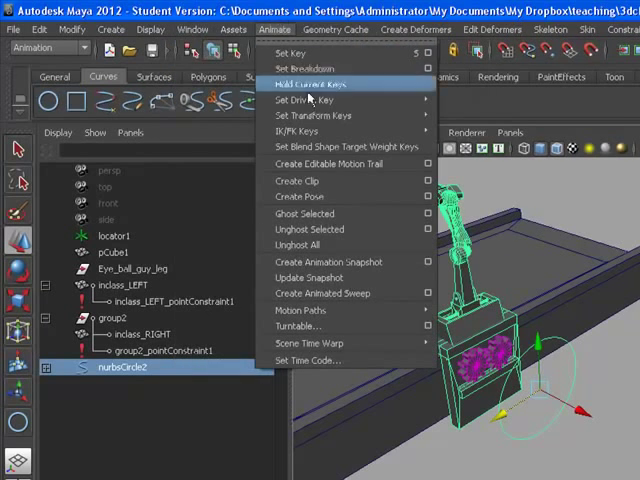
pyautogui.moveTo(298, 131)
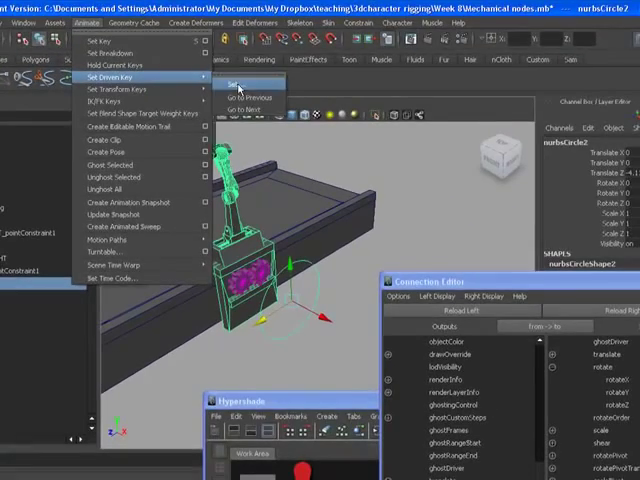
# Load nurbsCircle2 as driver with Translate Z, and inclass_LEFT as driven.
pyautogui.click(235, 85)
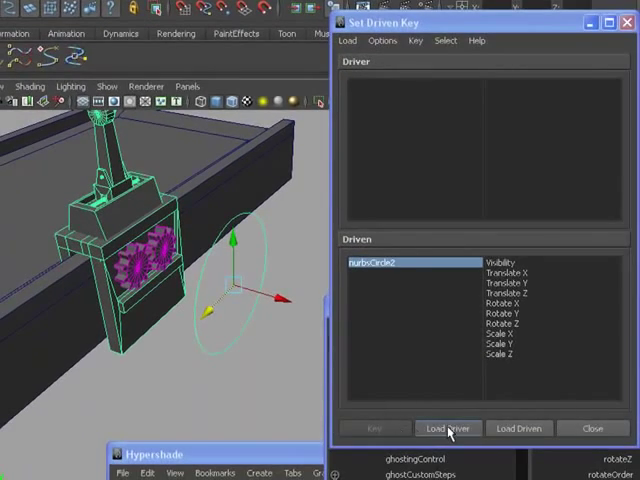
pyautogui.moveTo(448, 428)
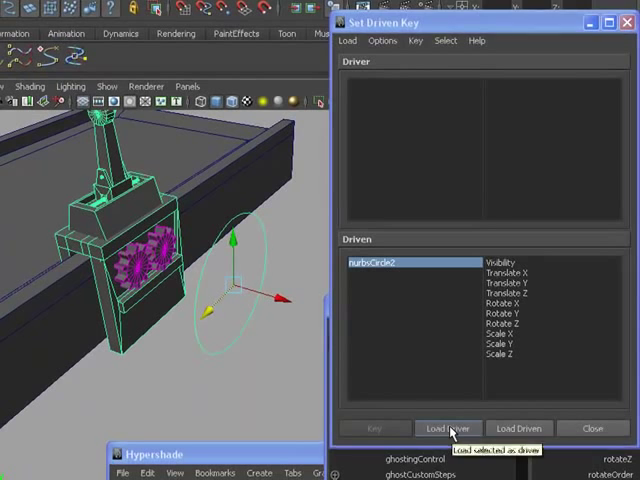
pyautogui.click(448, 428)
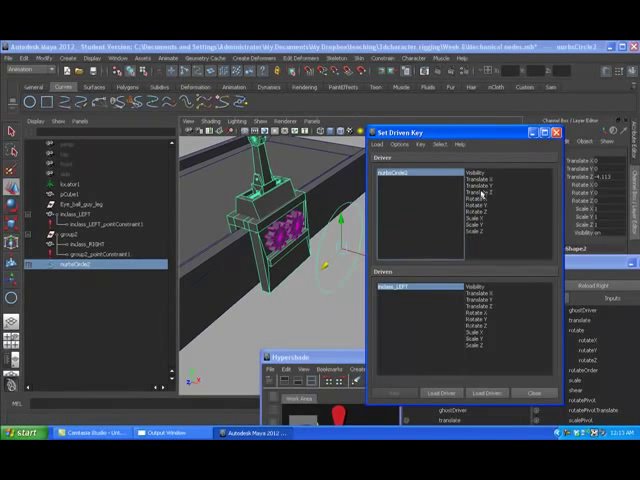
pyautogui.click(483, 192)
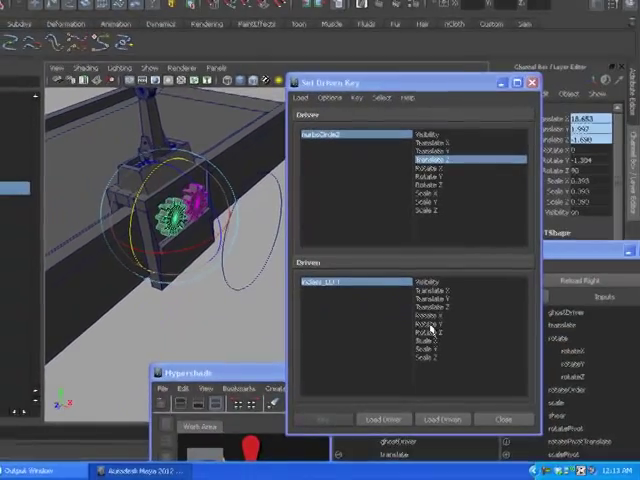
# Choose inclass_LEFT's rotate channel as driven attribute, then reselect nurbsCircle2.
pyautogui.click(430, 330)
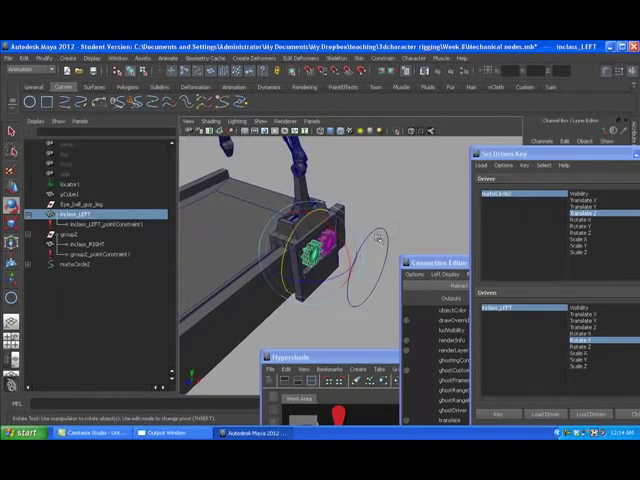
pyautogui.click(77, 265)
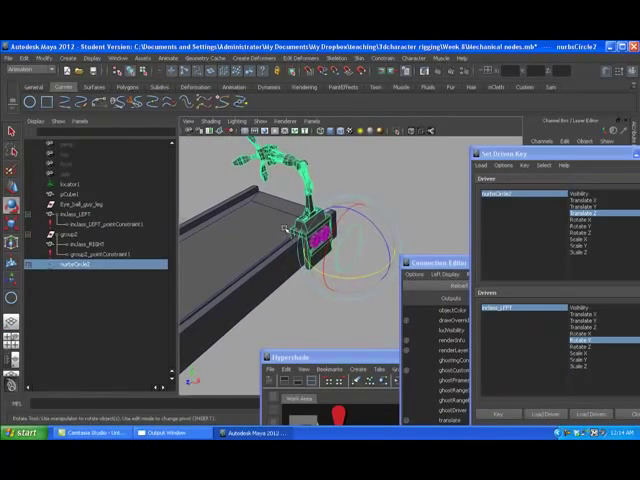